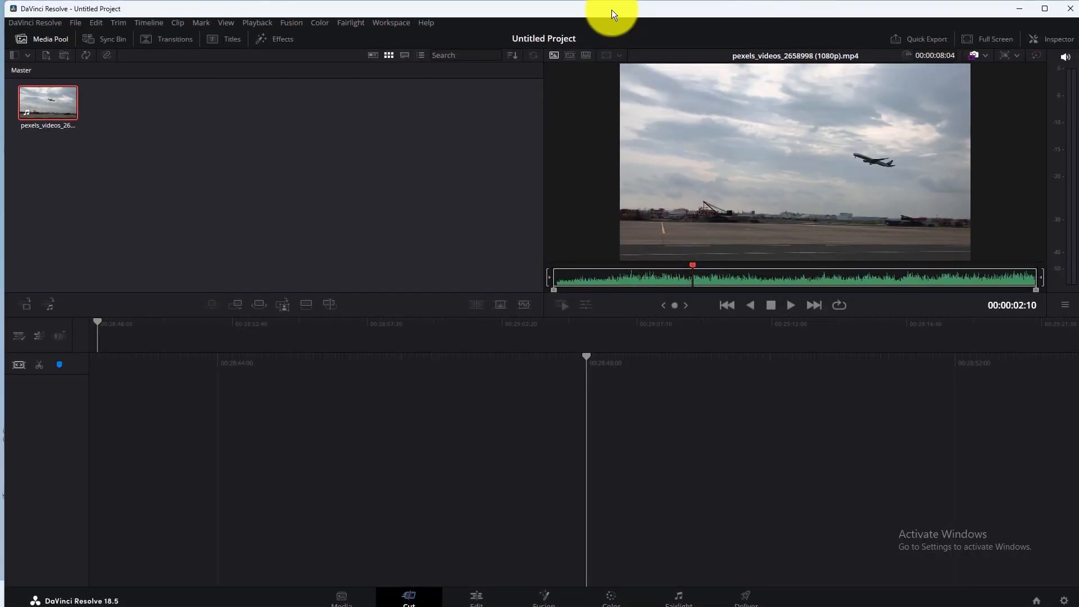
Preview the airplane takeoff clip in the Cut page viewer, then stop playback
left_click(792, 306)
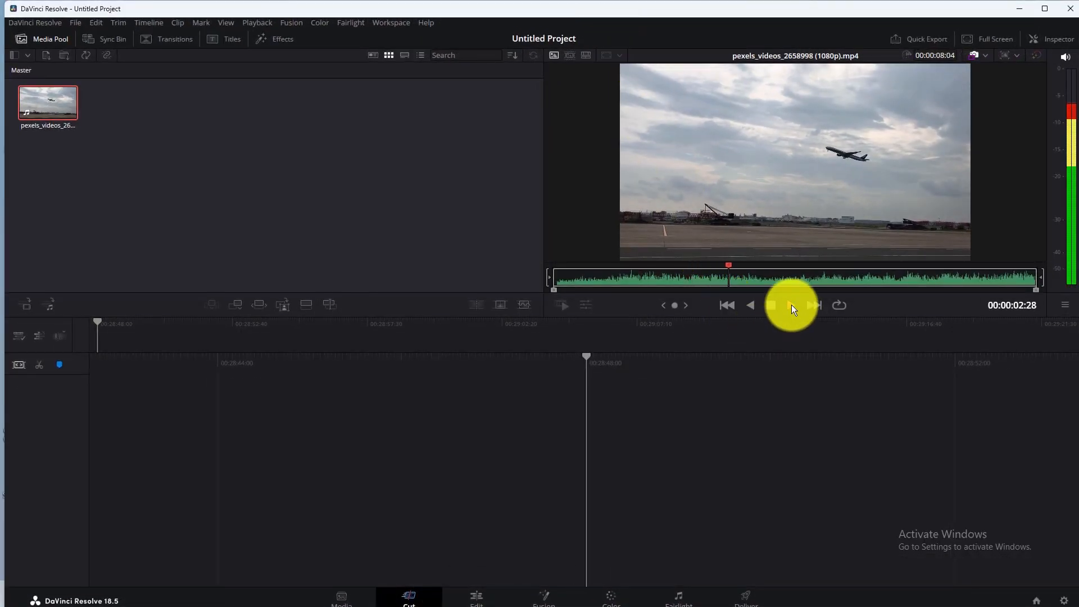
left_click(770, 306)
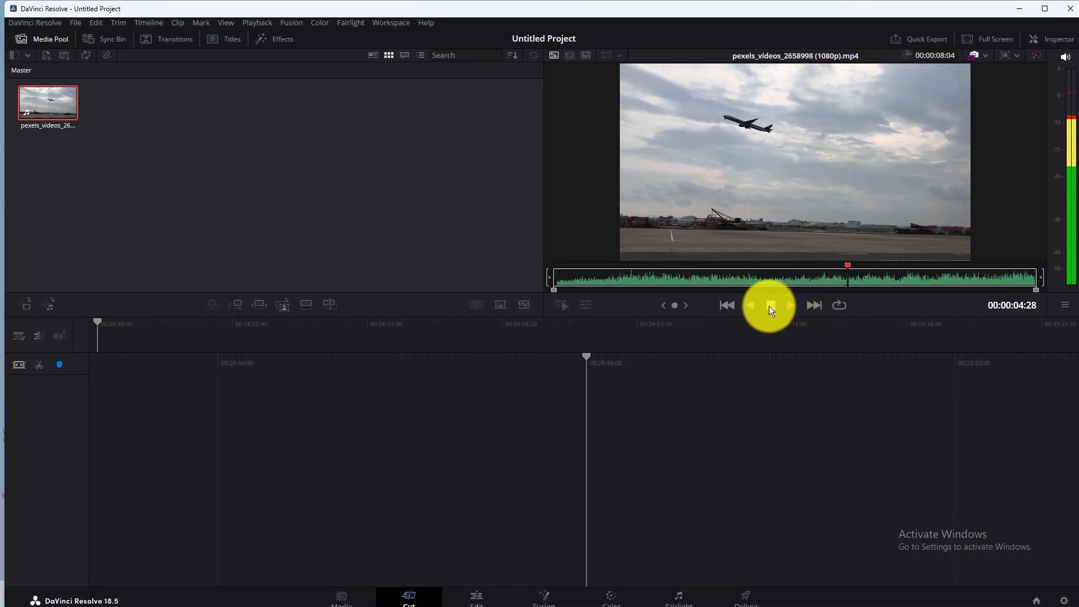
left_click(770, 306)
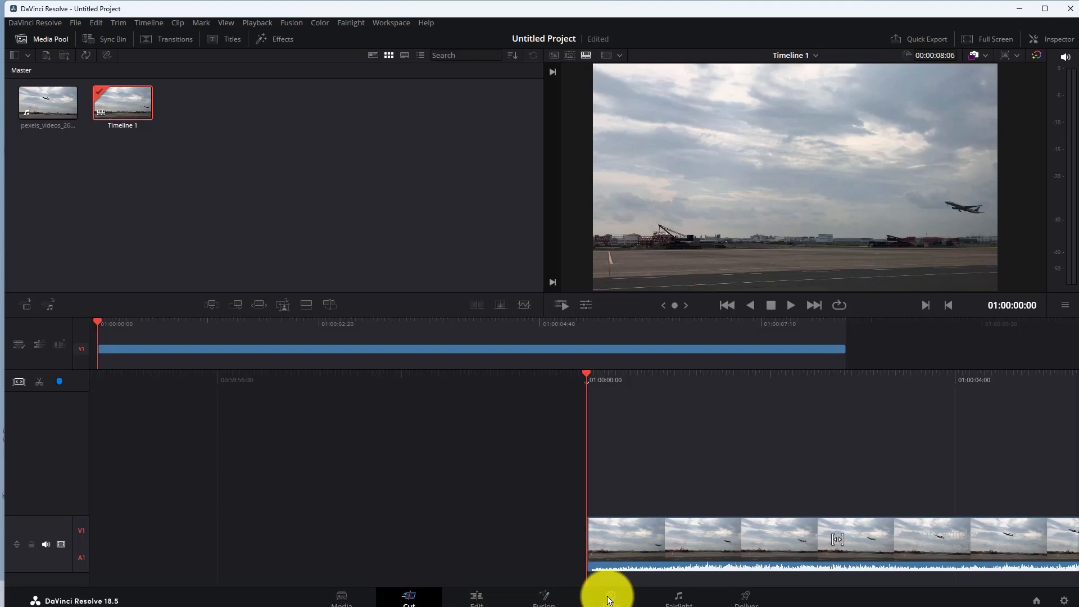
Switch to the Color page with the airplane clip on Timeline 1
left_click(611, 597)
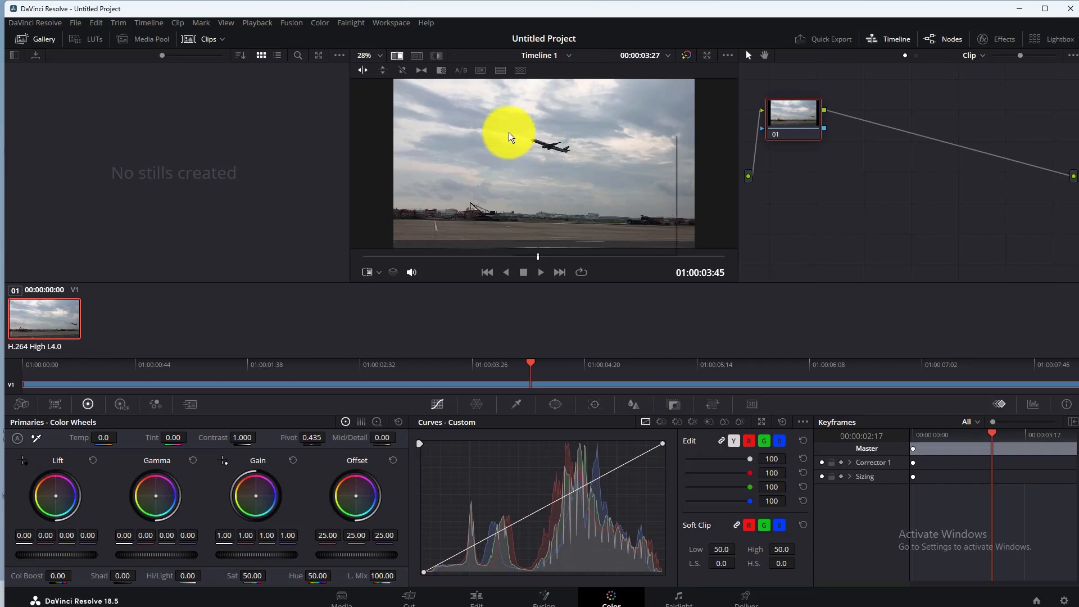
Grab the current climbing-airplane frame as a still in the gallery
right_click(512, 137)
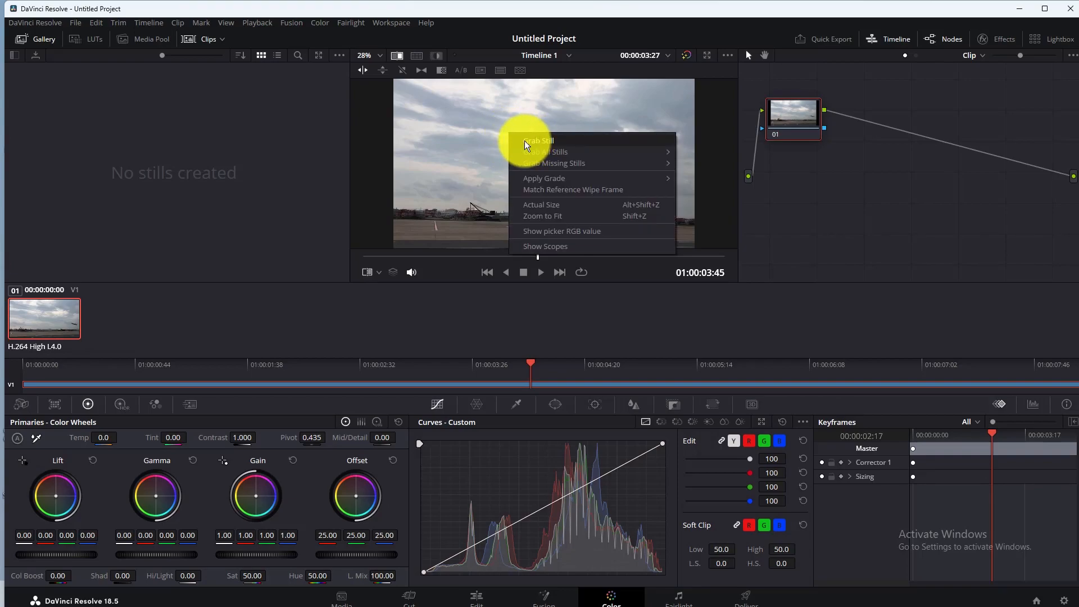
left_click(538, 140)
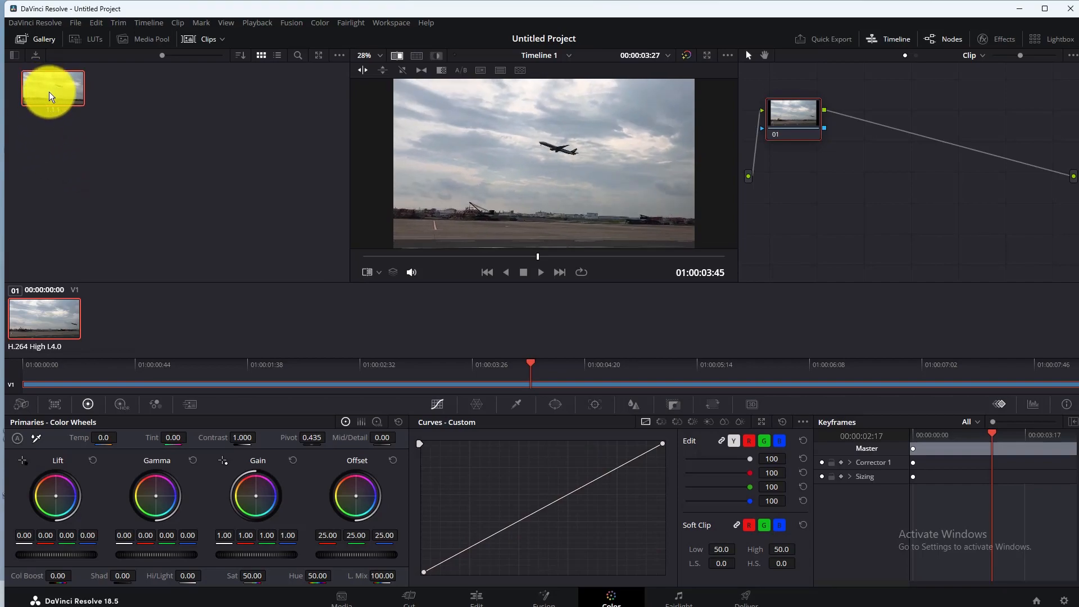
Start exporting the grabbed gallery still, with the save window pointed at the Desktop
right_click(51, 92)
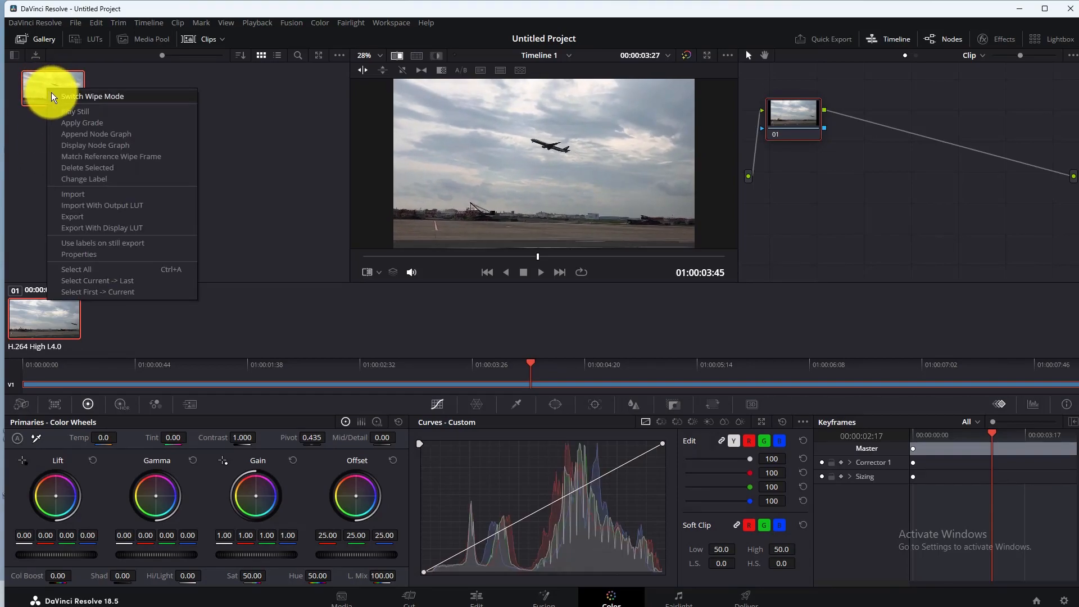
left_click(72, 217)
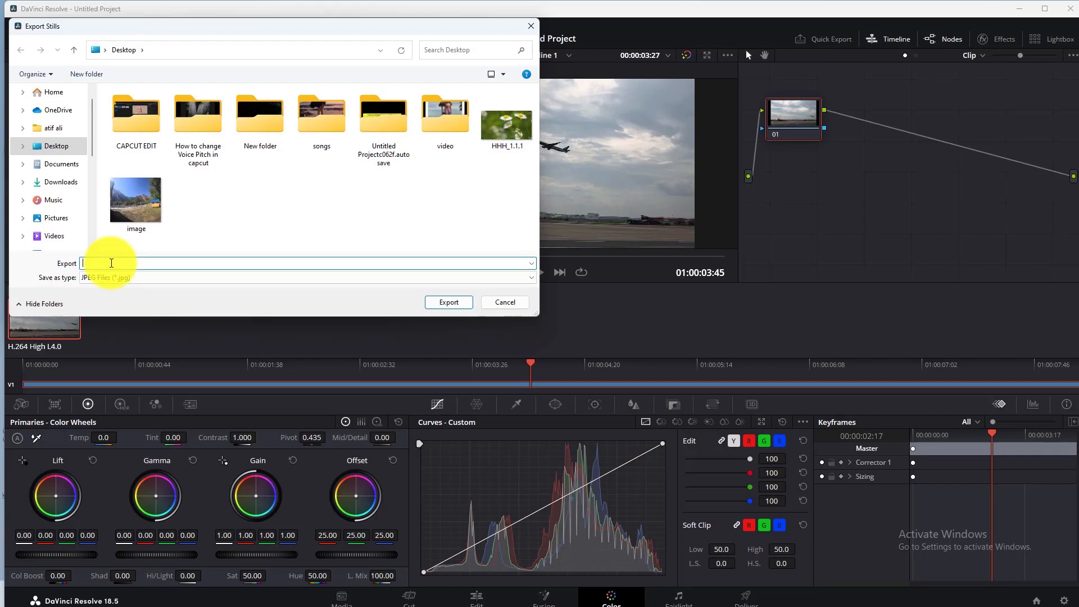
Name the still GHJGH and export it to the Desktop as a JPEG file
type("GHJGH")
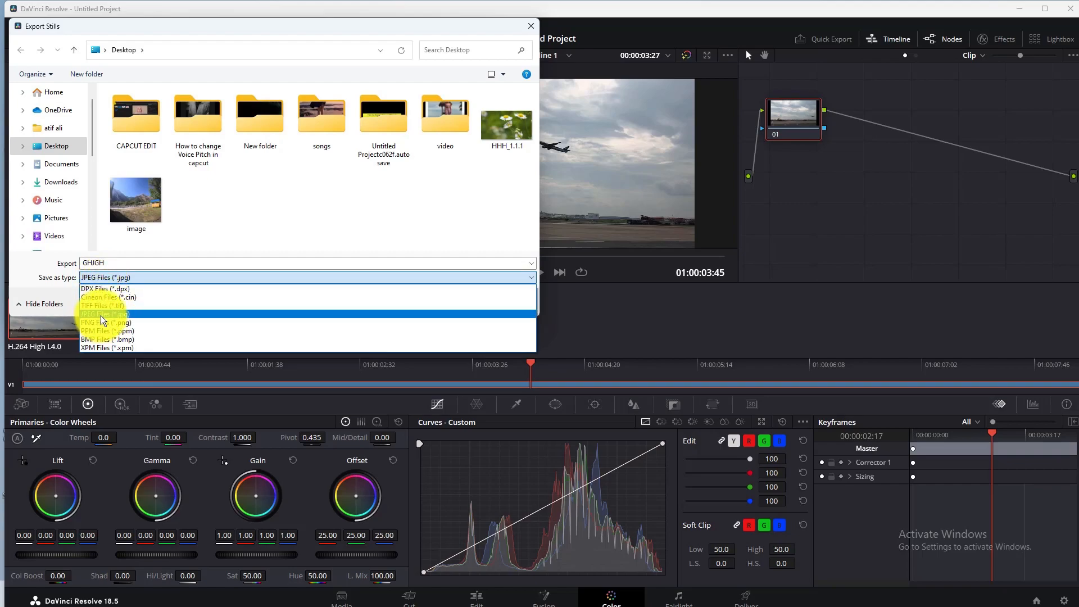
mouse_move(110, 320)
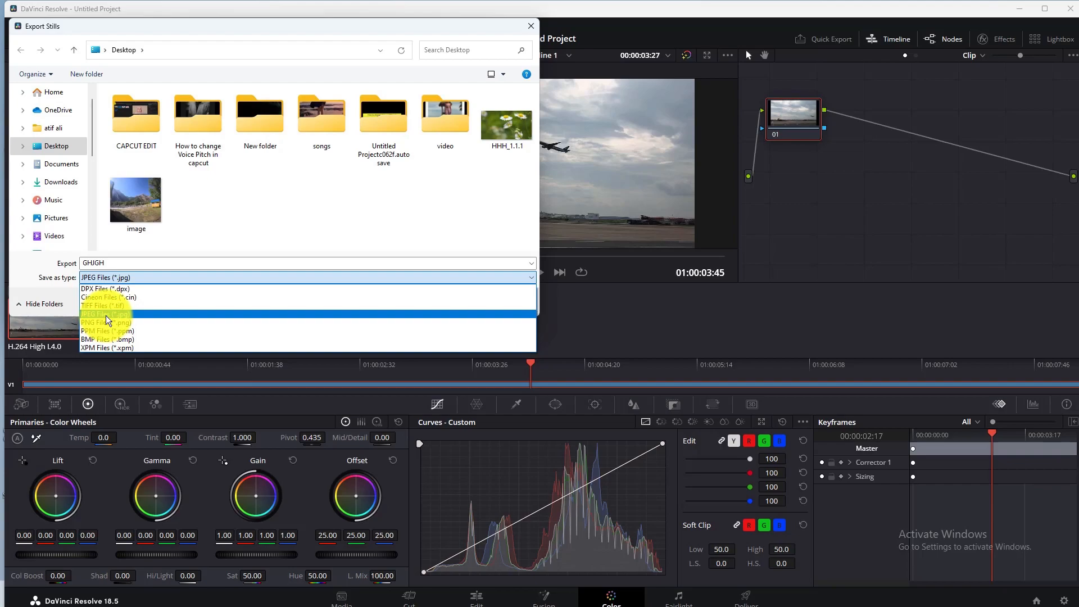
left_click(106, 313)
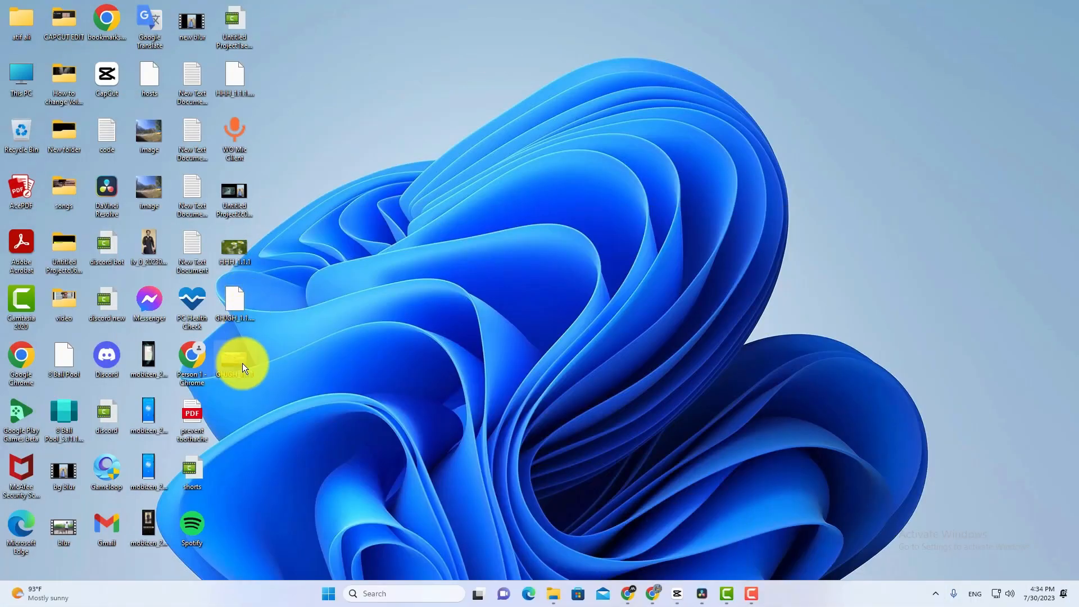
View the exported GHJGH_1.1.1.jpg airplane still full-size in Windows Photos
double_click(234, 359)
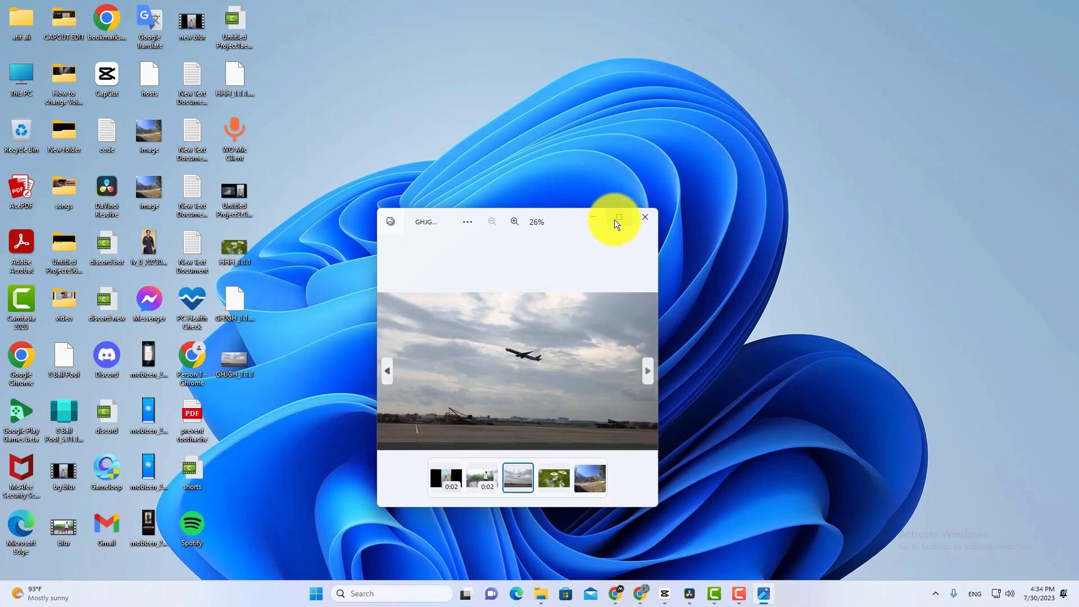
left_click(619, 217)
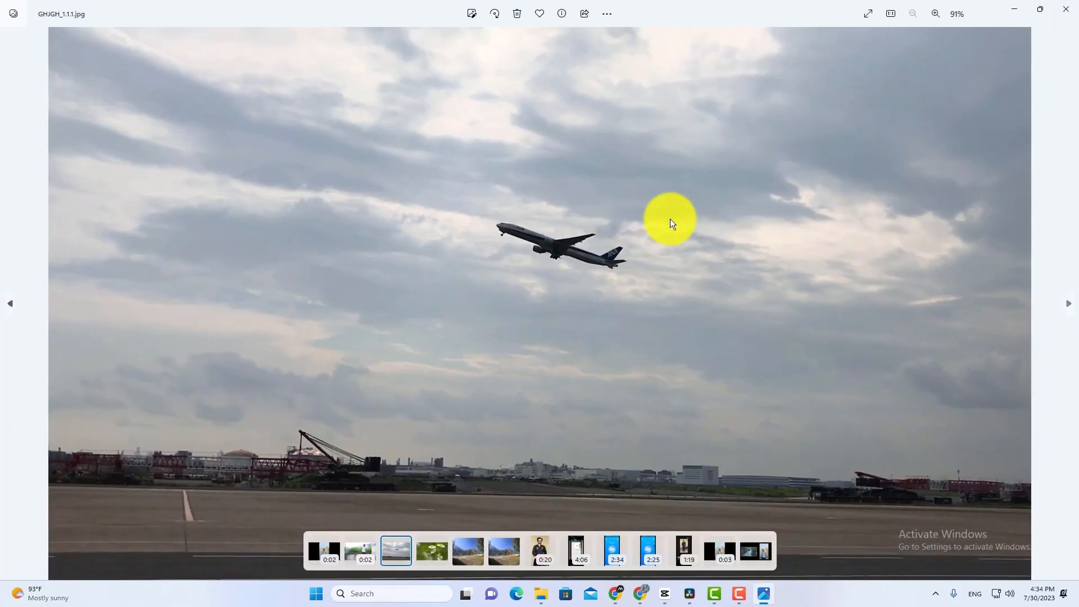
mouse_move(763, 189)
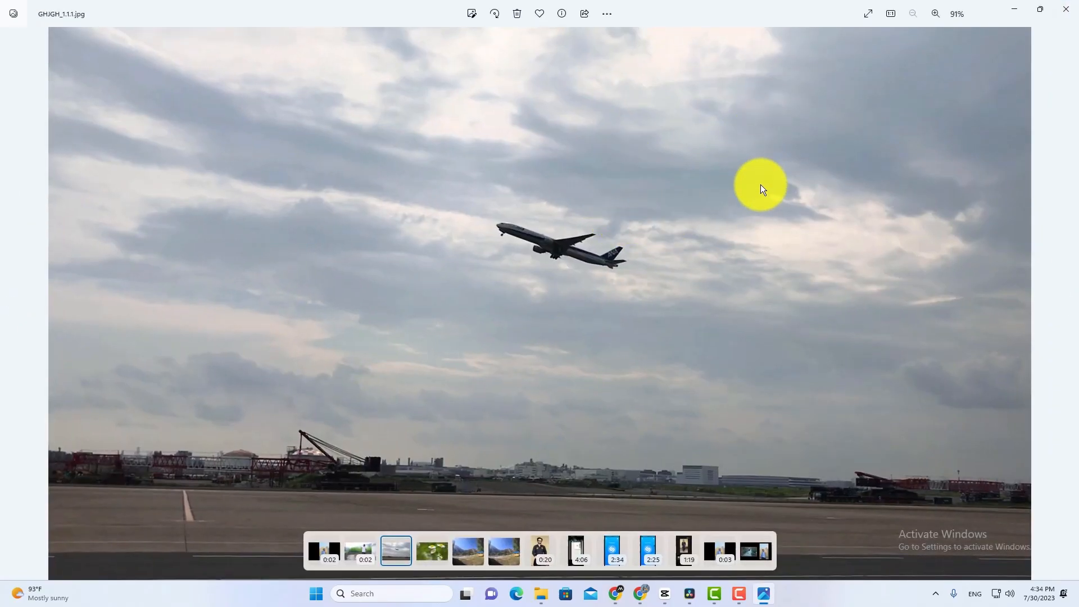